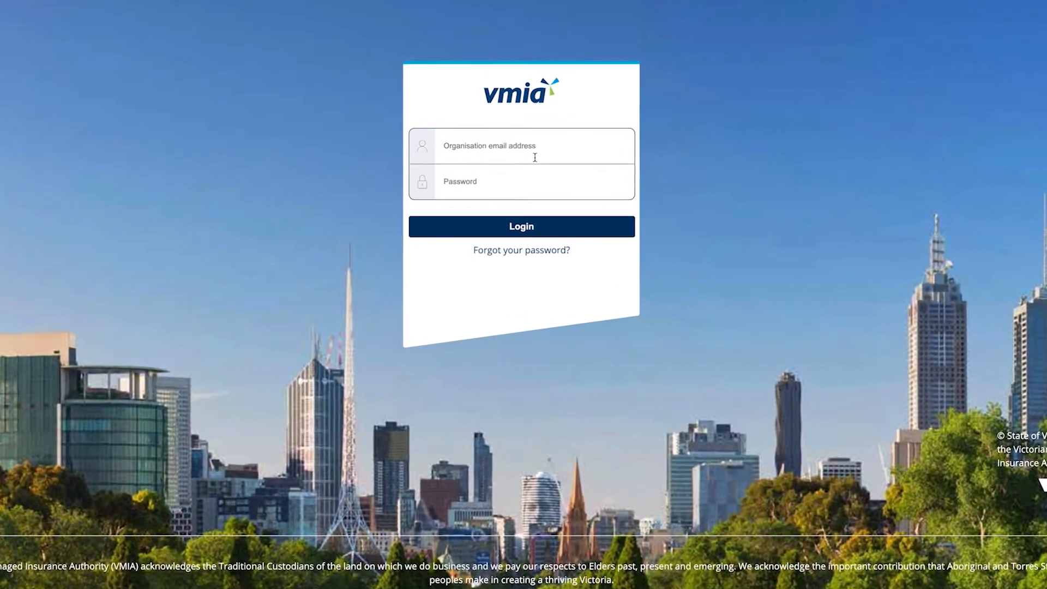
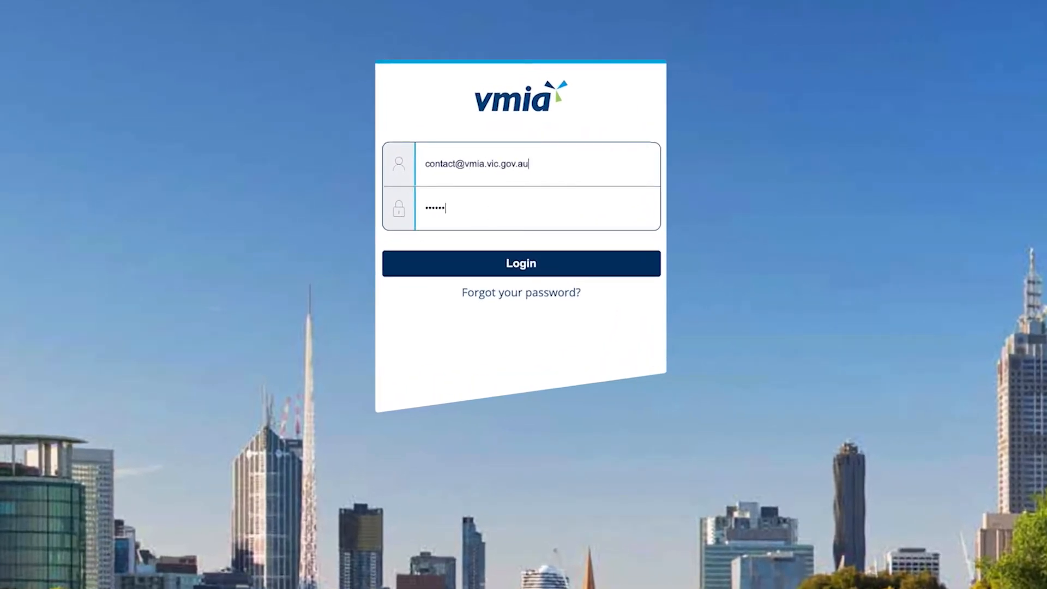
click(520, 263)
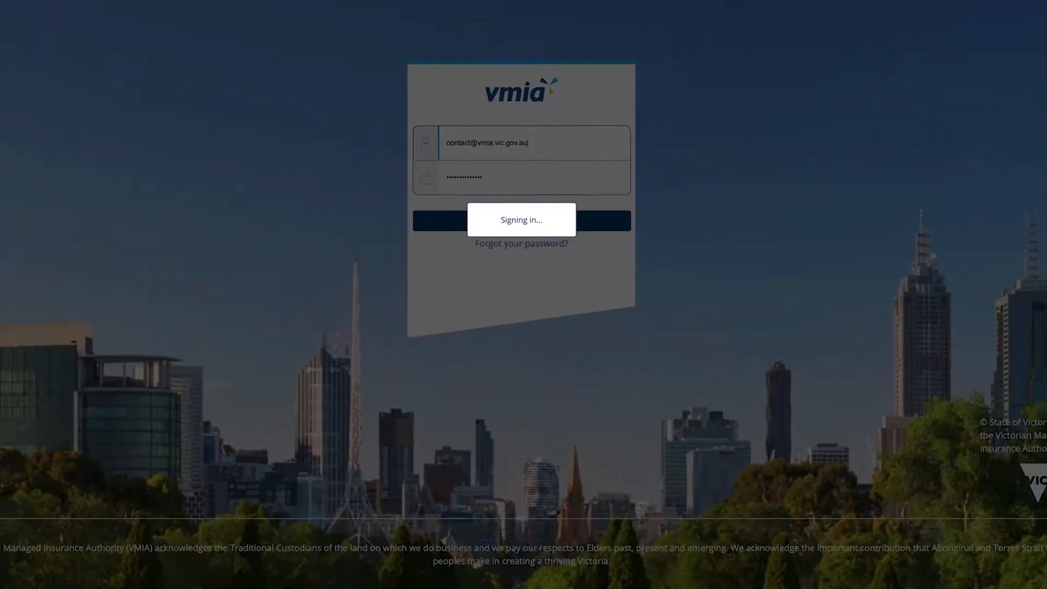
Step: Reach the Victorian Organisation dashboard showing its 2021/22 policies and tasks
click(521, 220)
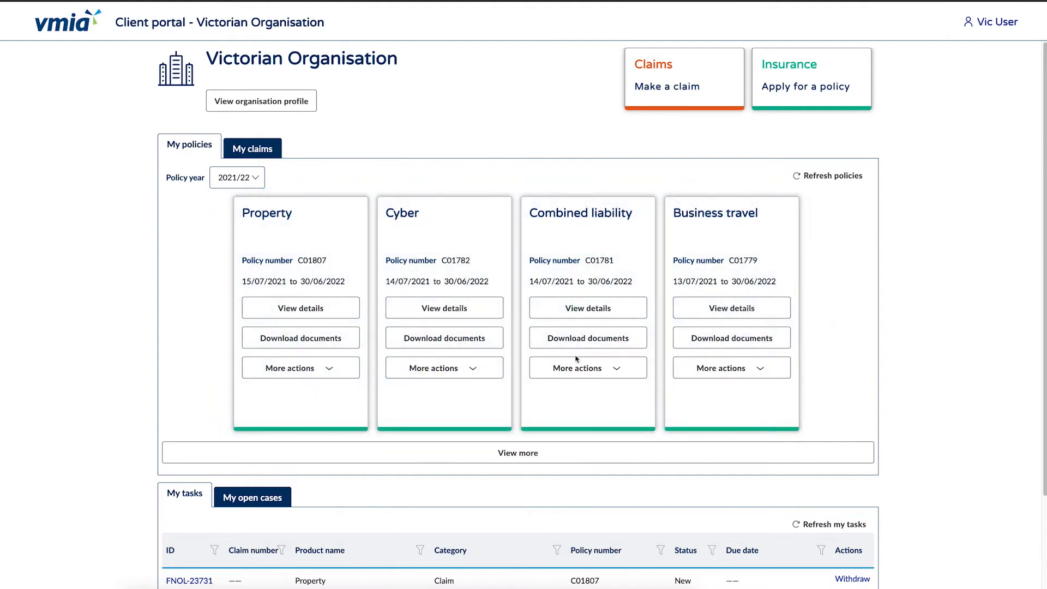
click(300, 337)
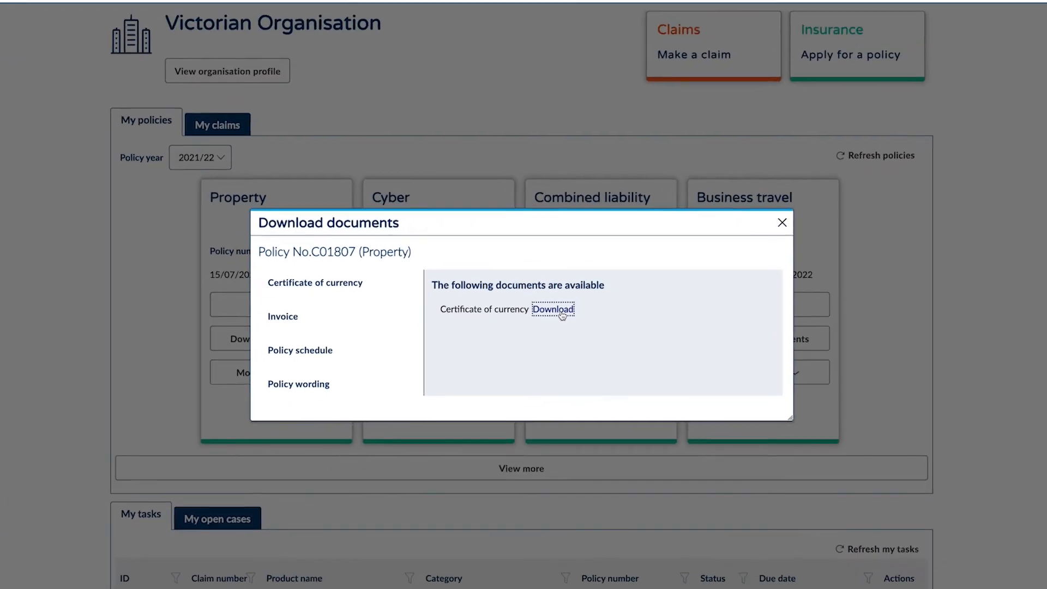
click(552, 308)
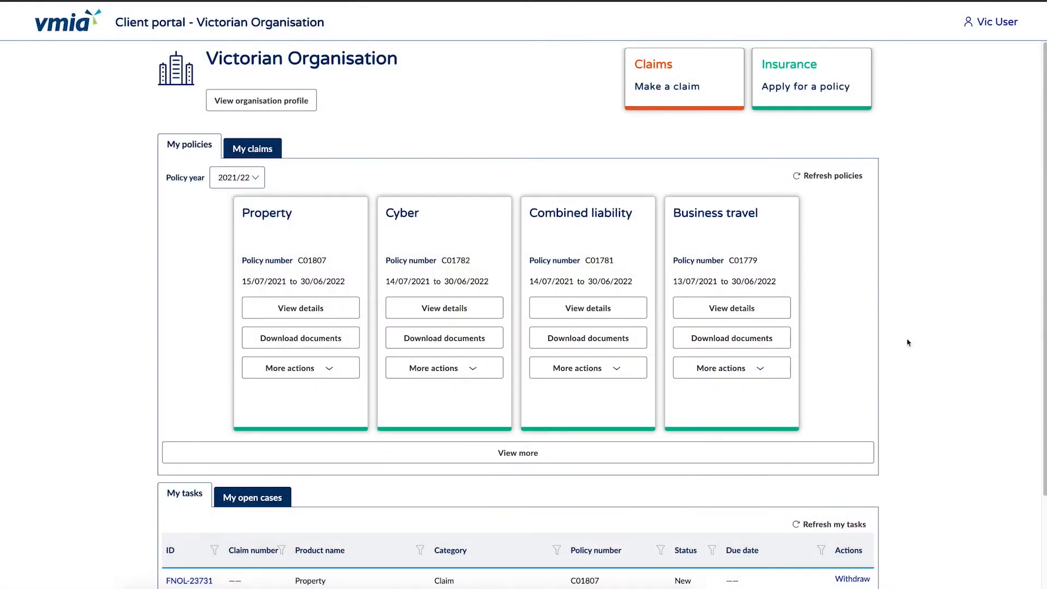
mouse_move(330, 190)
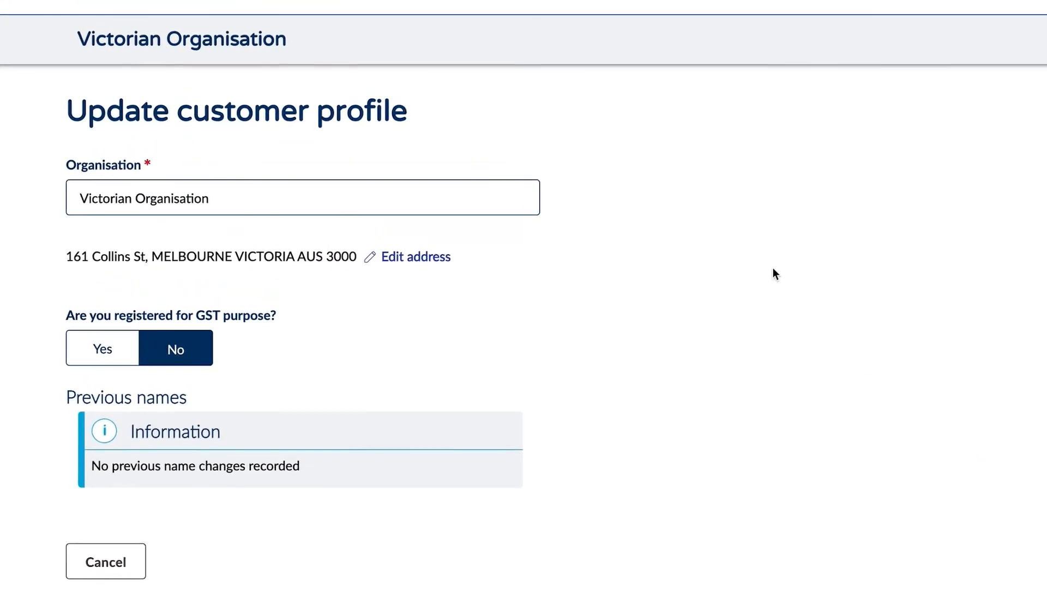
click(414, 256)
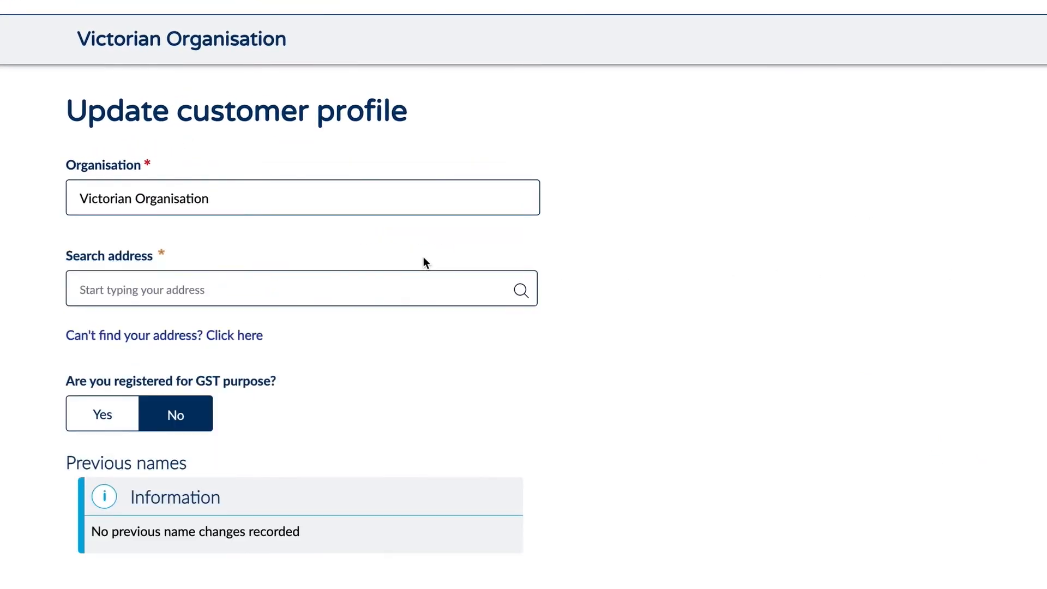
click(301, 289)
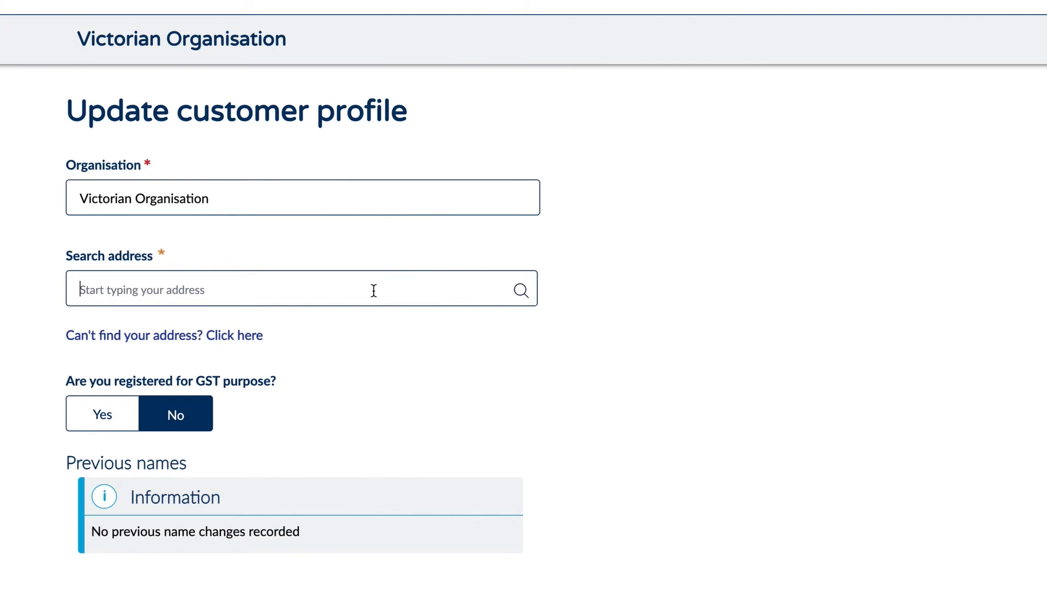
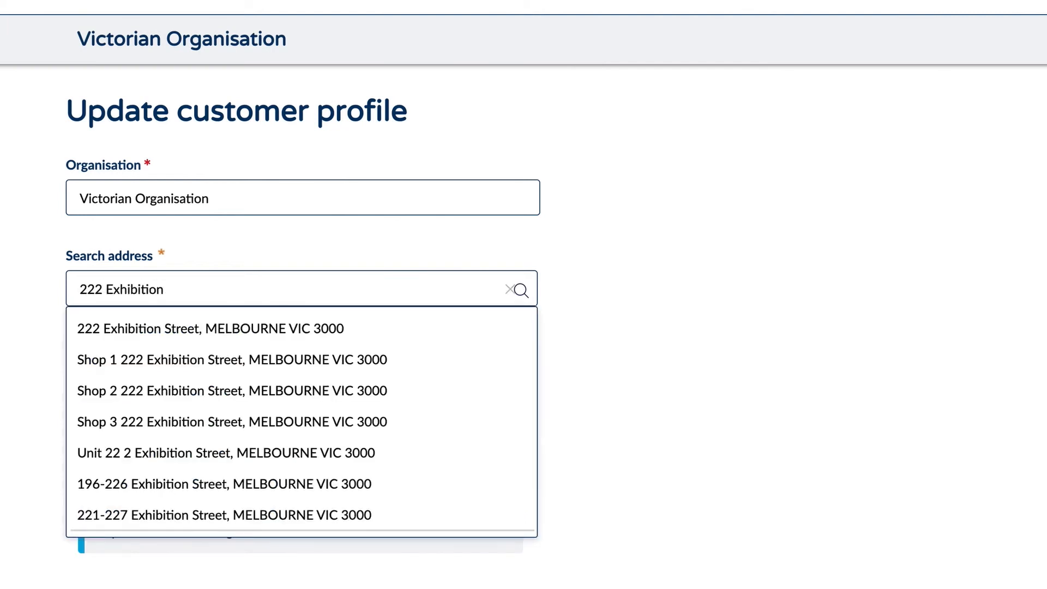
click(210, 328)
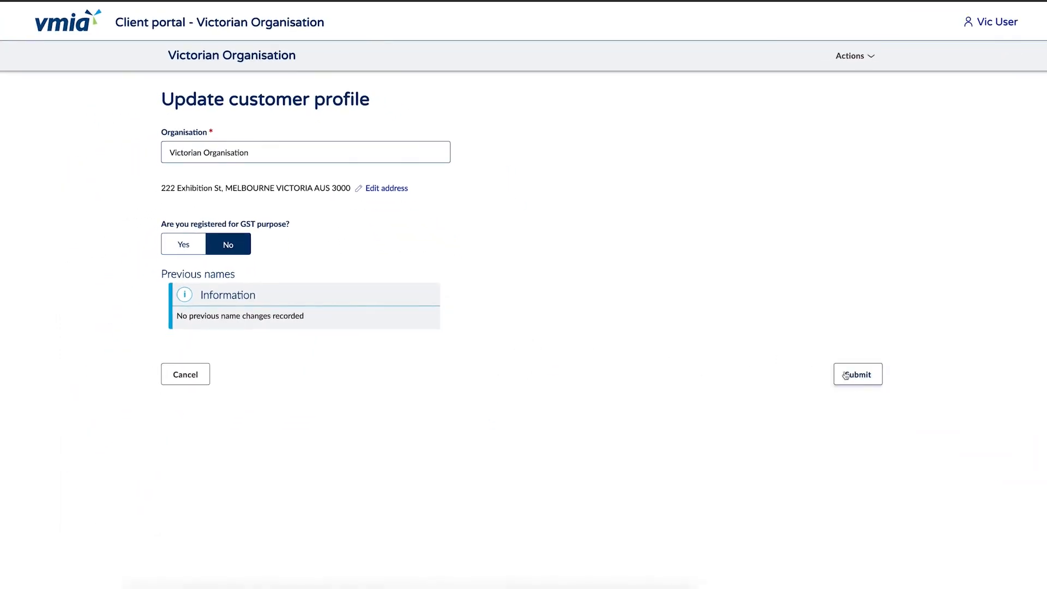
click(857, 374)
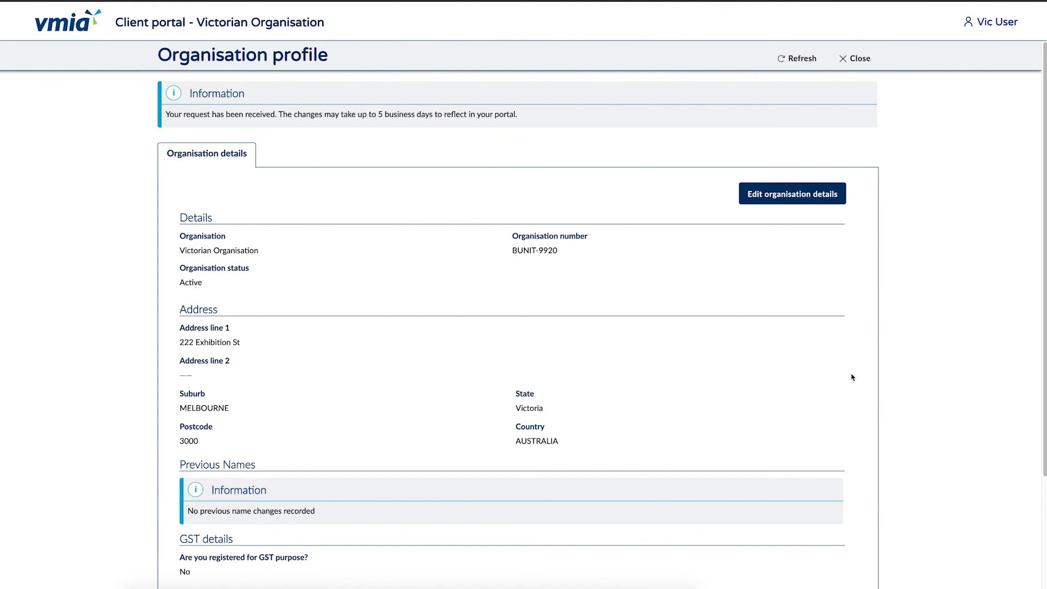